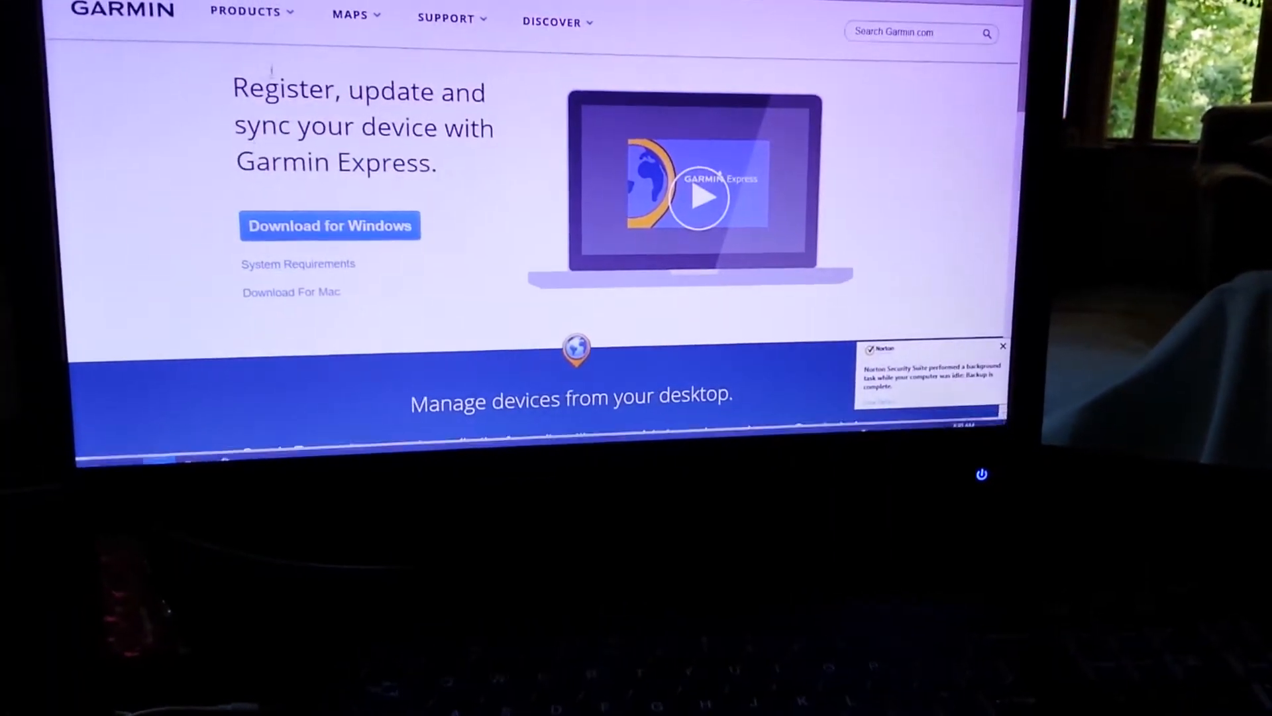
# Browse the Garmin product categories, then download and run the Windows GarminExpress.exe installer
pyautogui.click(519, 317)
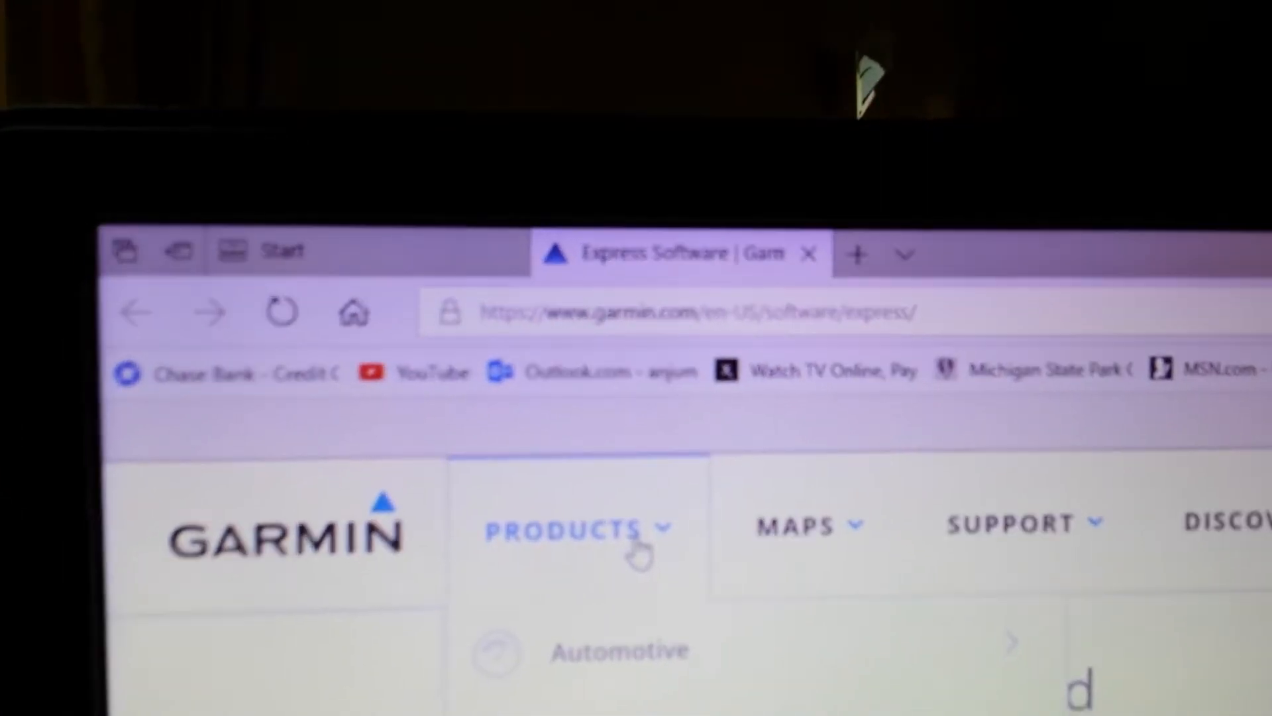
pyautogui.click(568, 527)
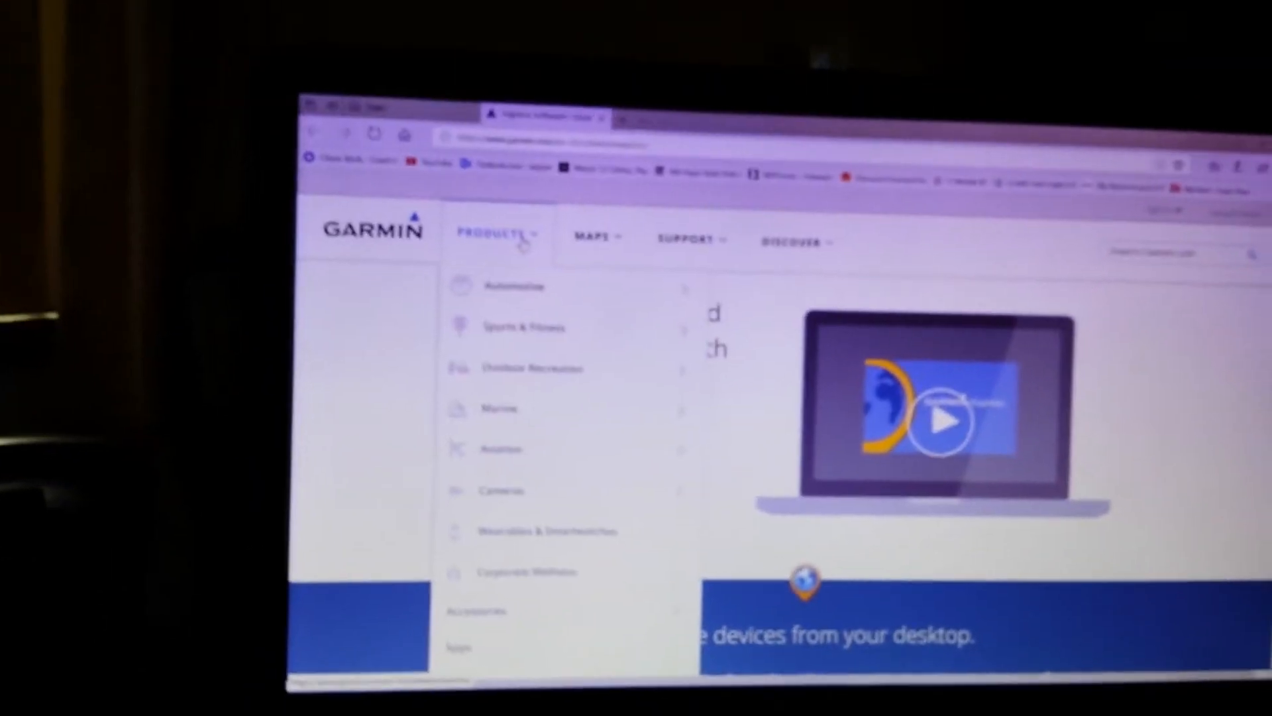
pyautogui.click(480, 181)
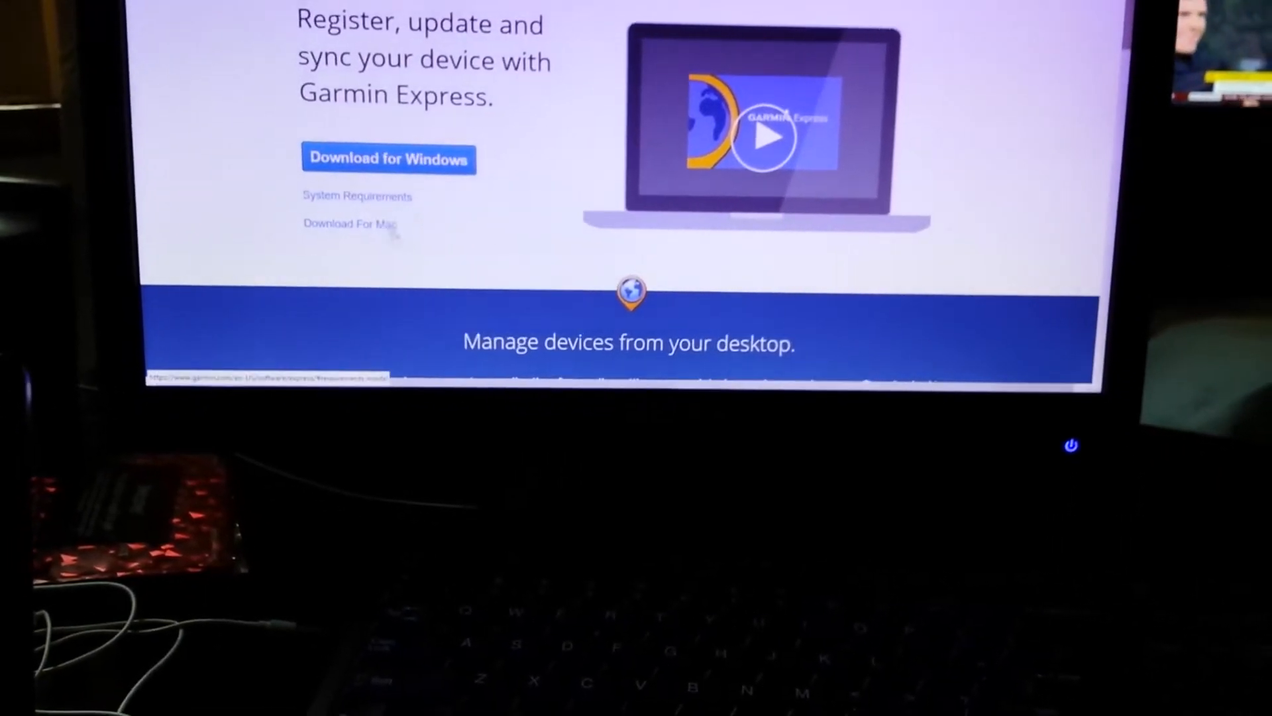
pyautogui.click(389, 158)
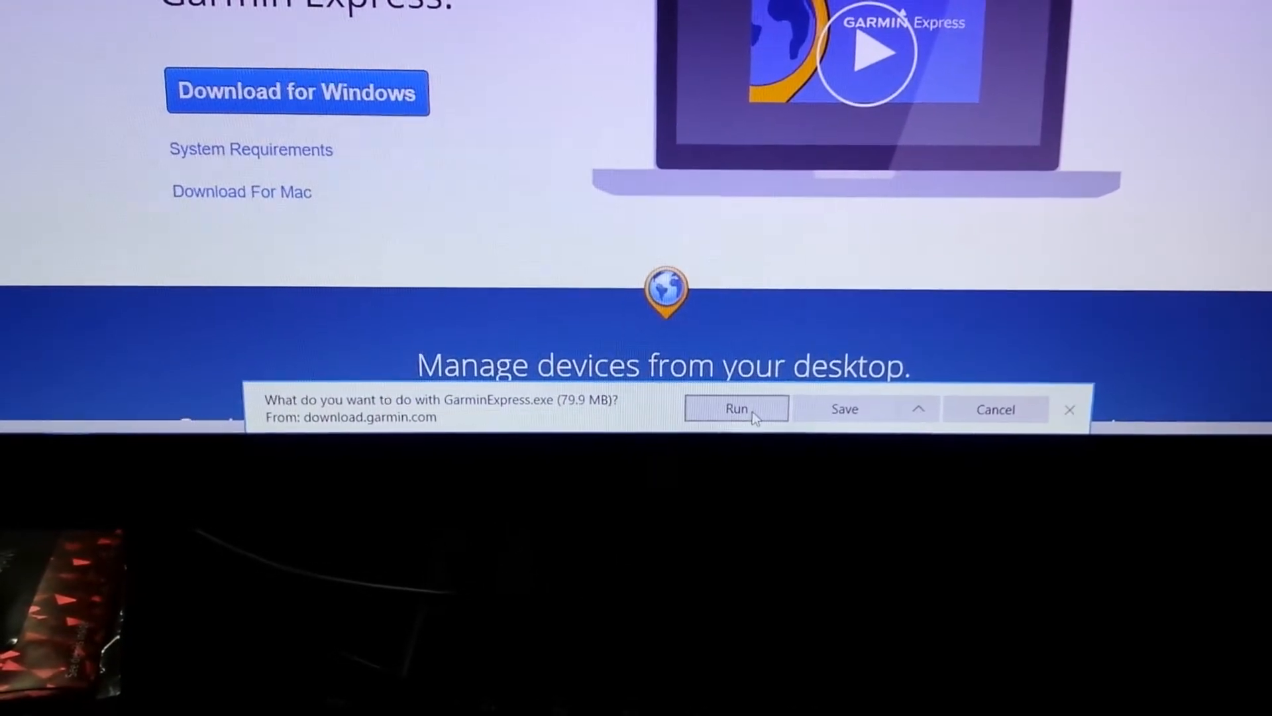
pyautogui.click(734, 408)
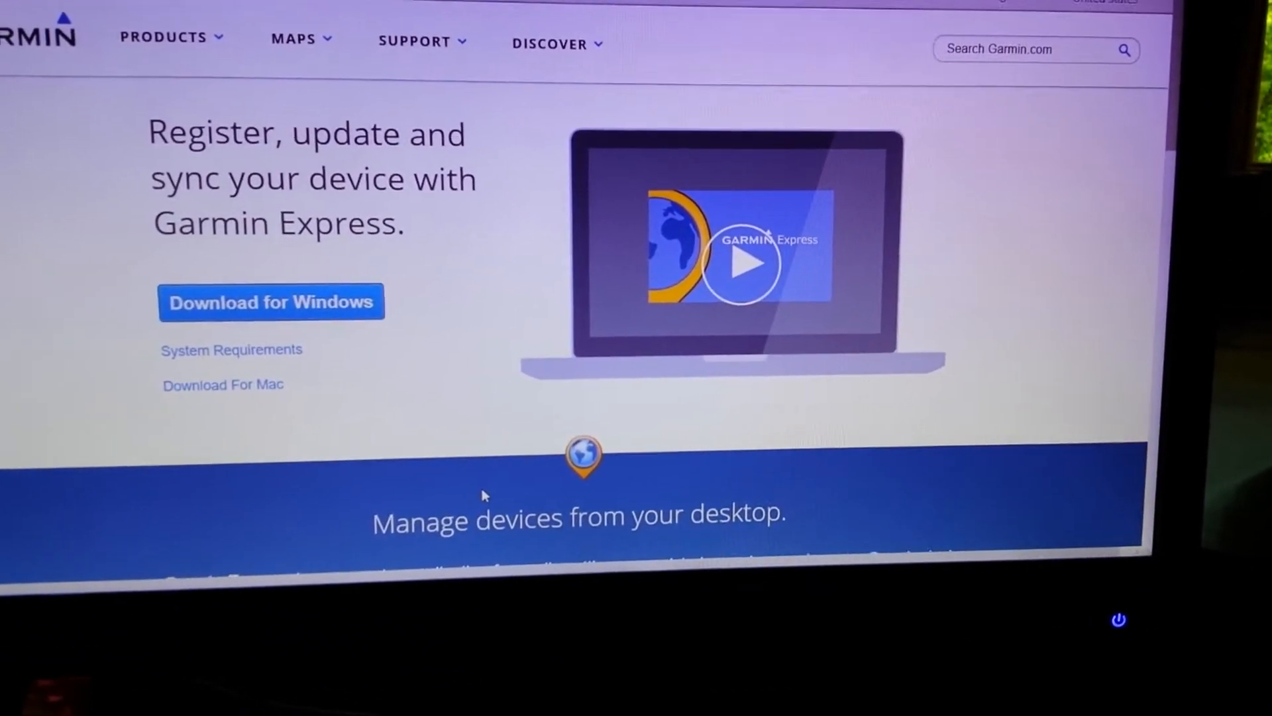
pyautogui.scroll(-3)
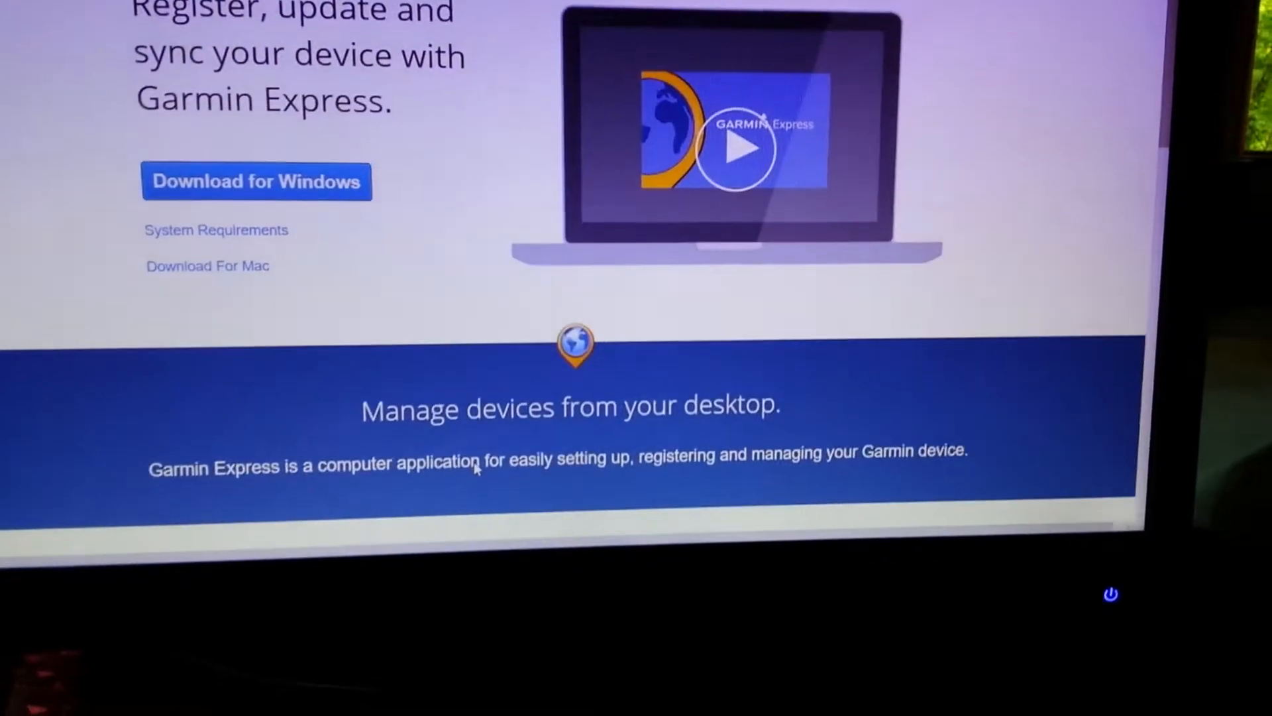
pyautogui.scroll(-3)
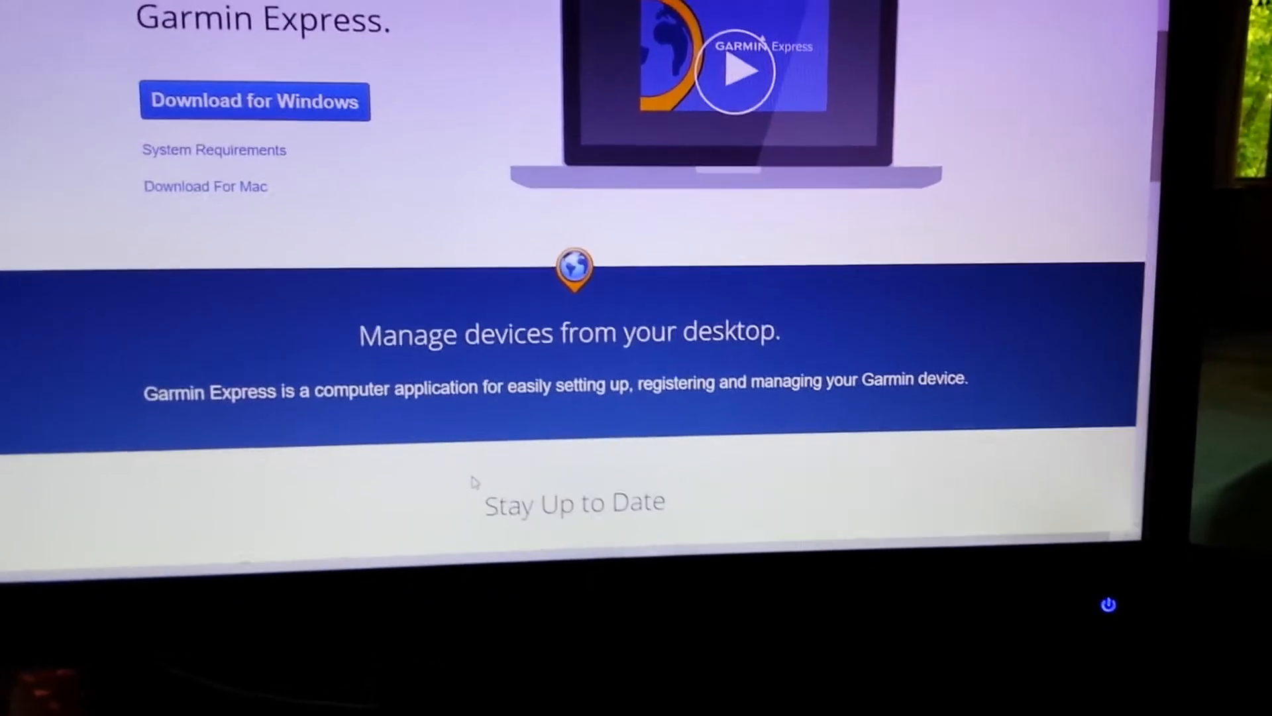
pyautogui.scroll(-3)
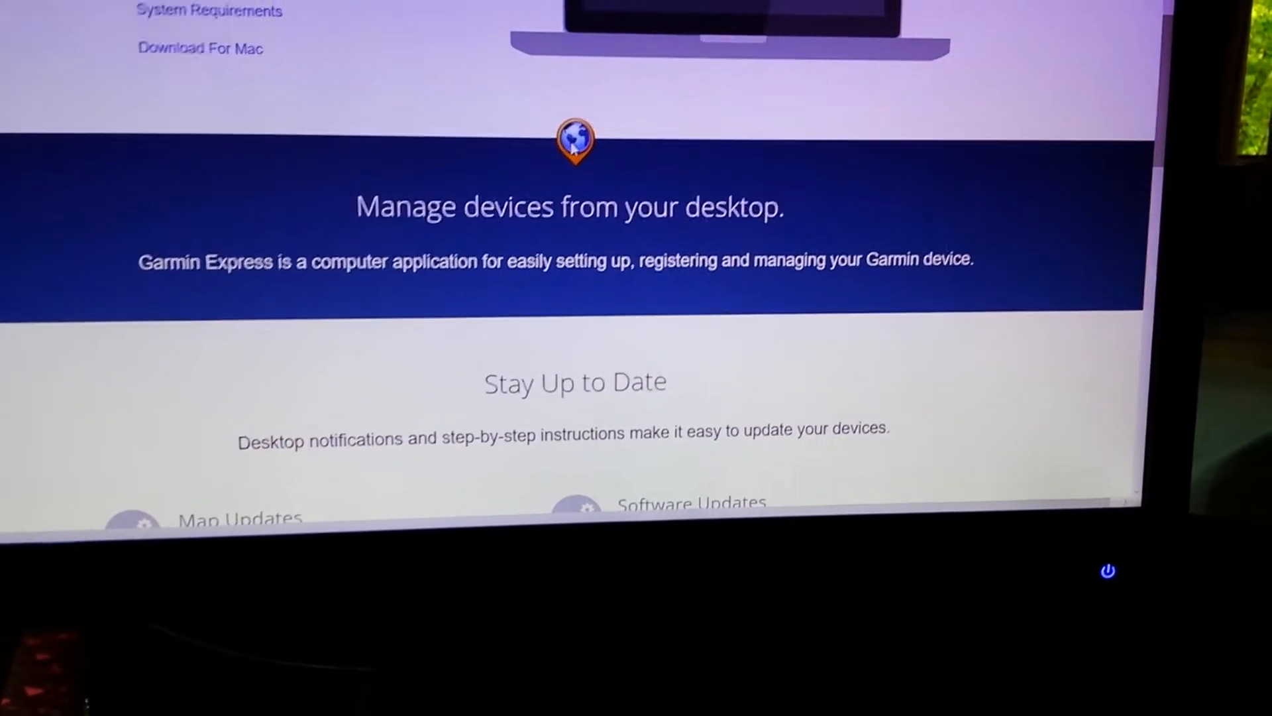
pyautogui.scroll(-3)
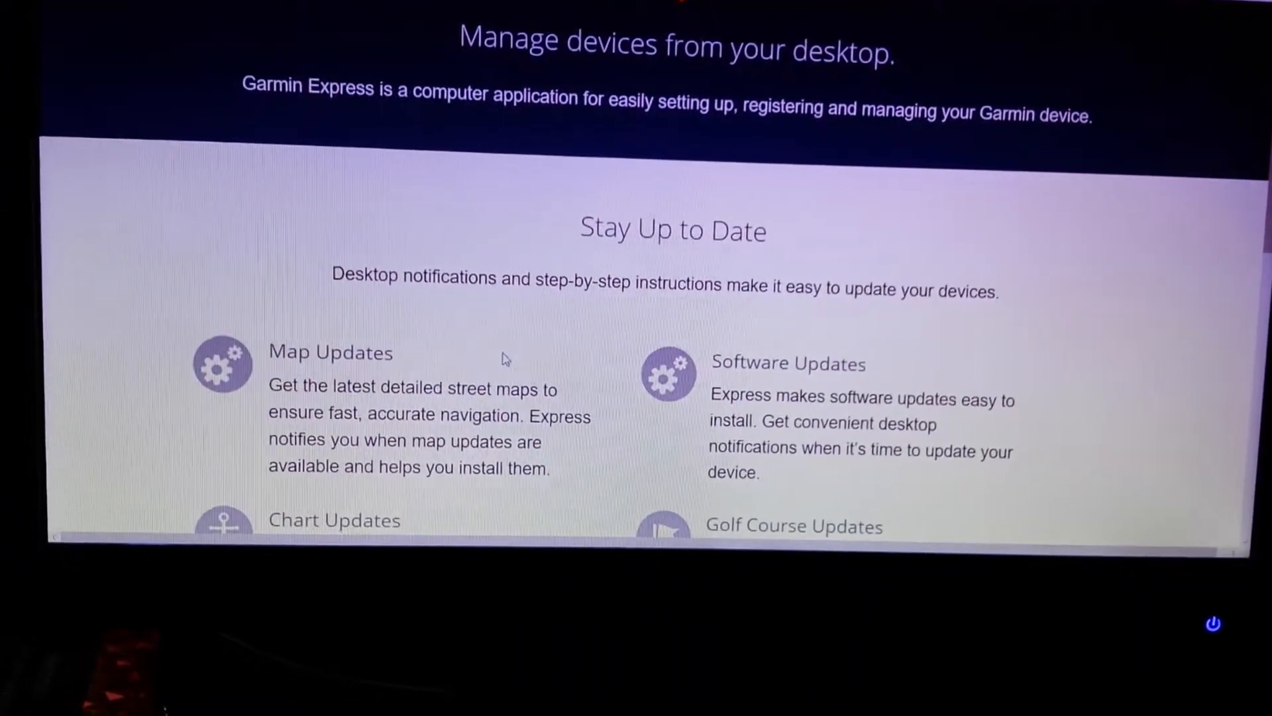
pyautogui.scroll(-3)
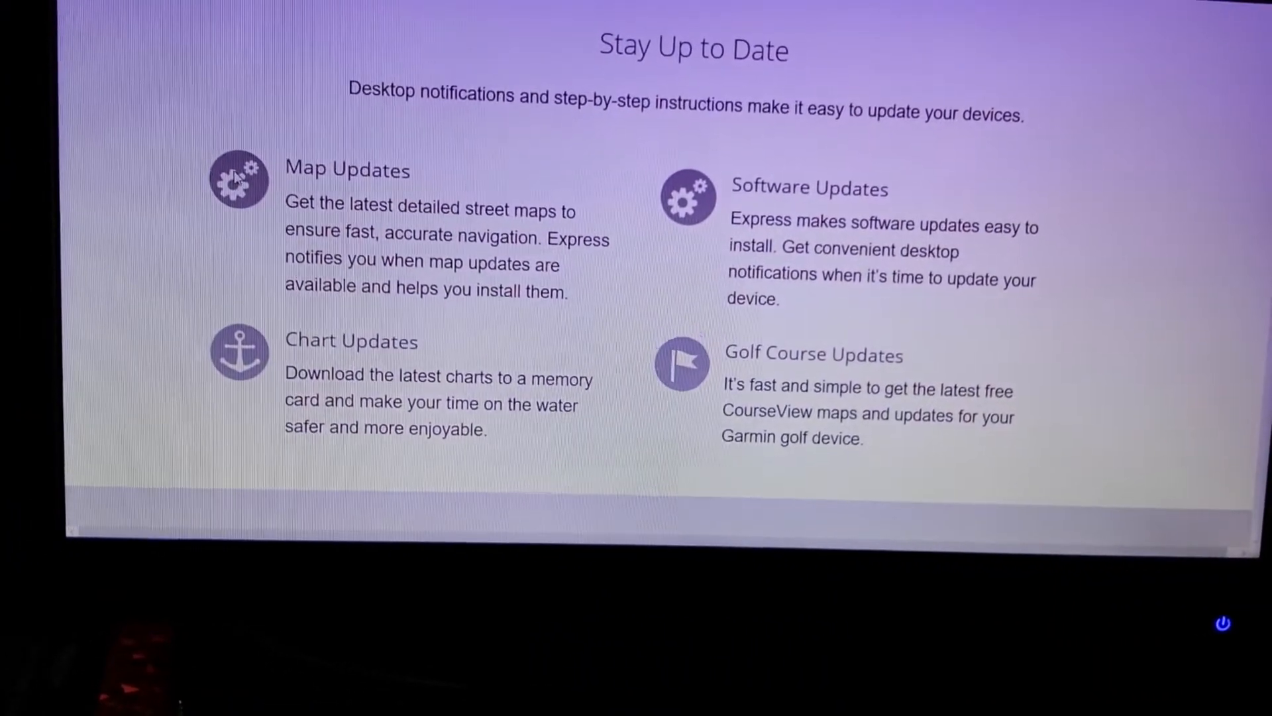
pyautogui.scroll(-3)
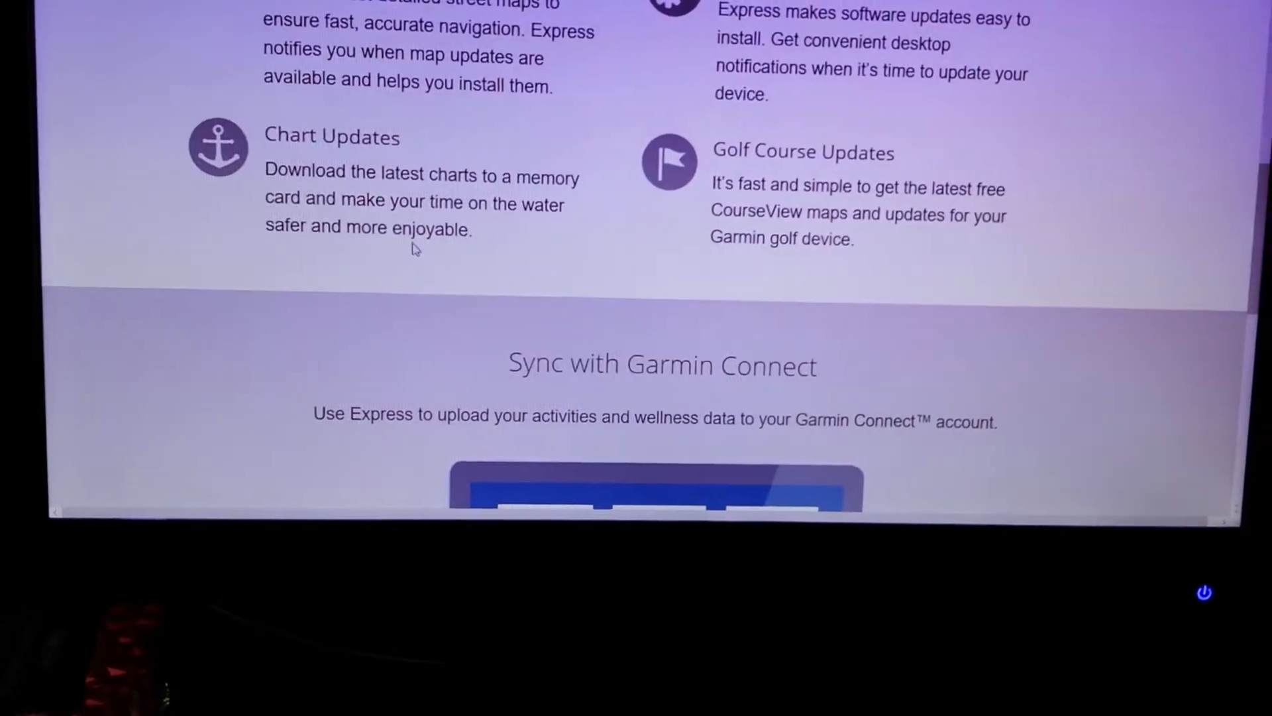
pyautogui.scroll(-3)
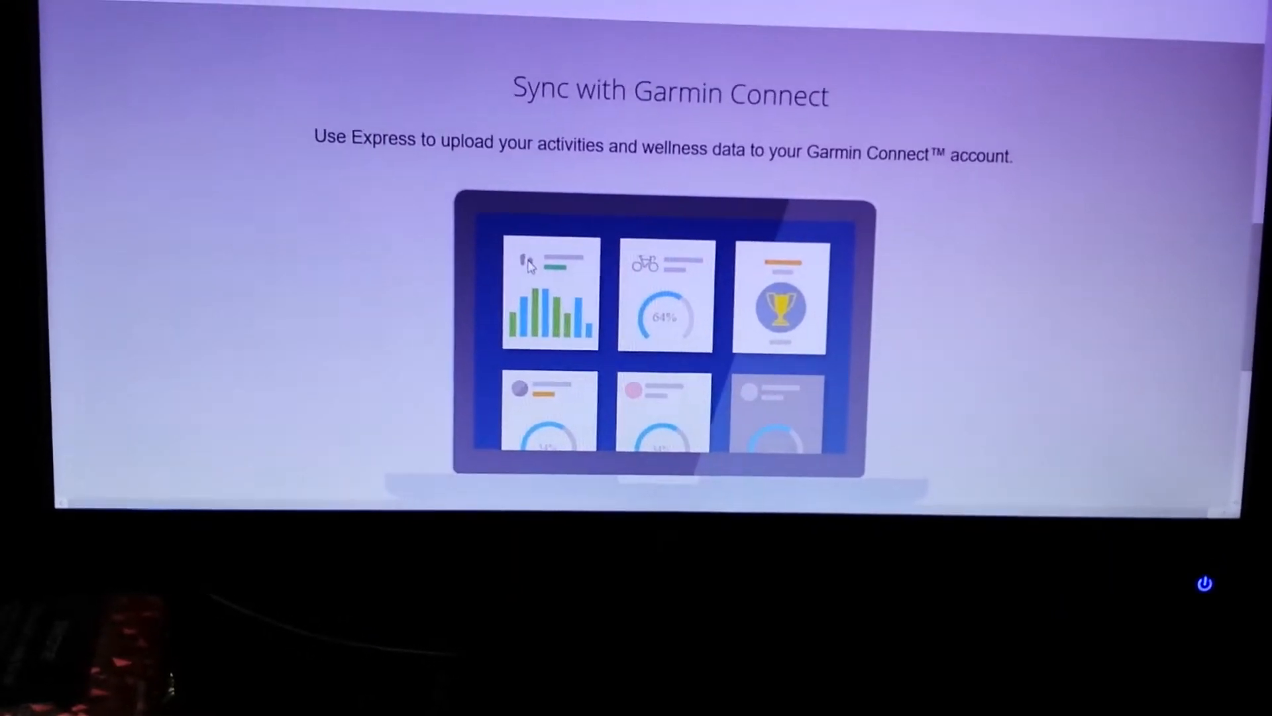
pyautogui.scroll(-3)
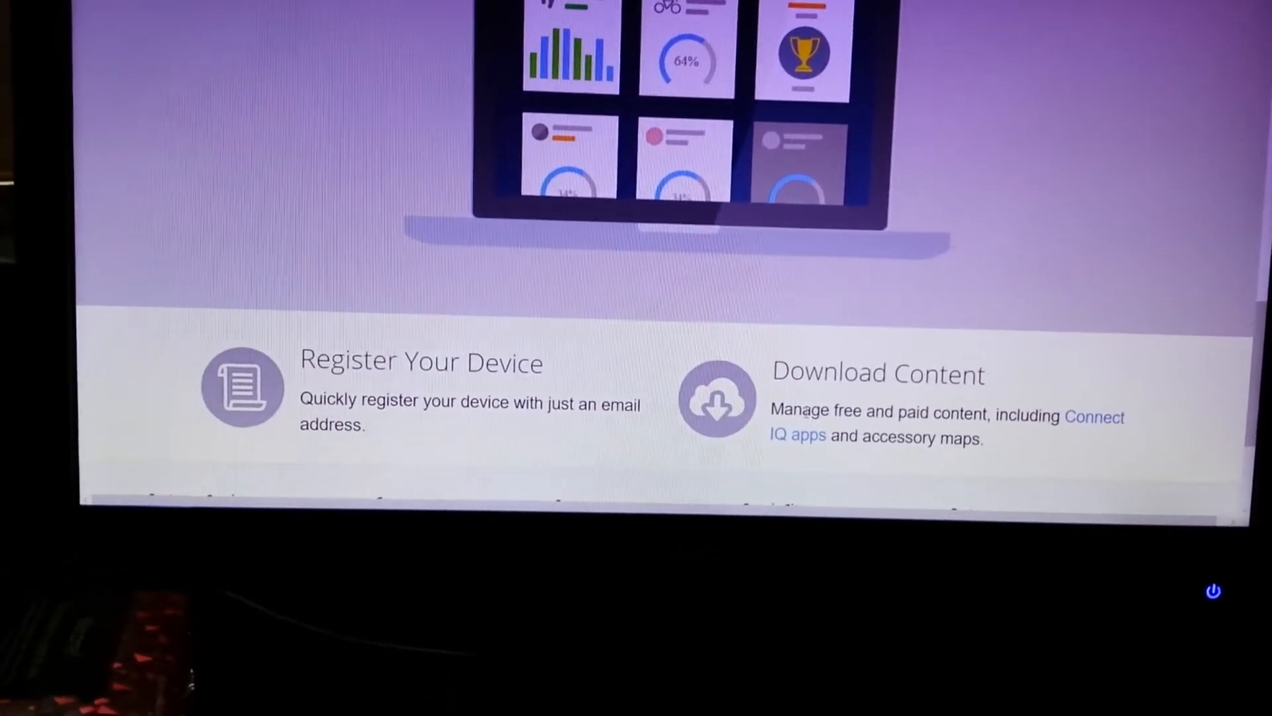
pyautogui.scroll(-3)
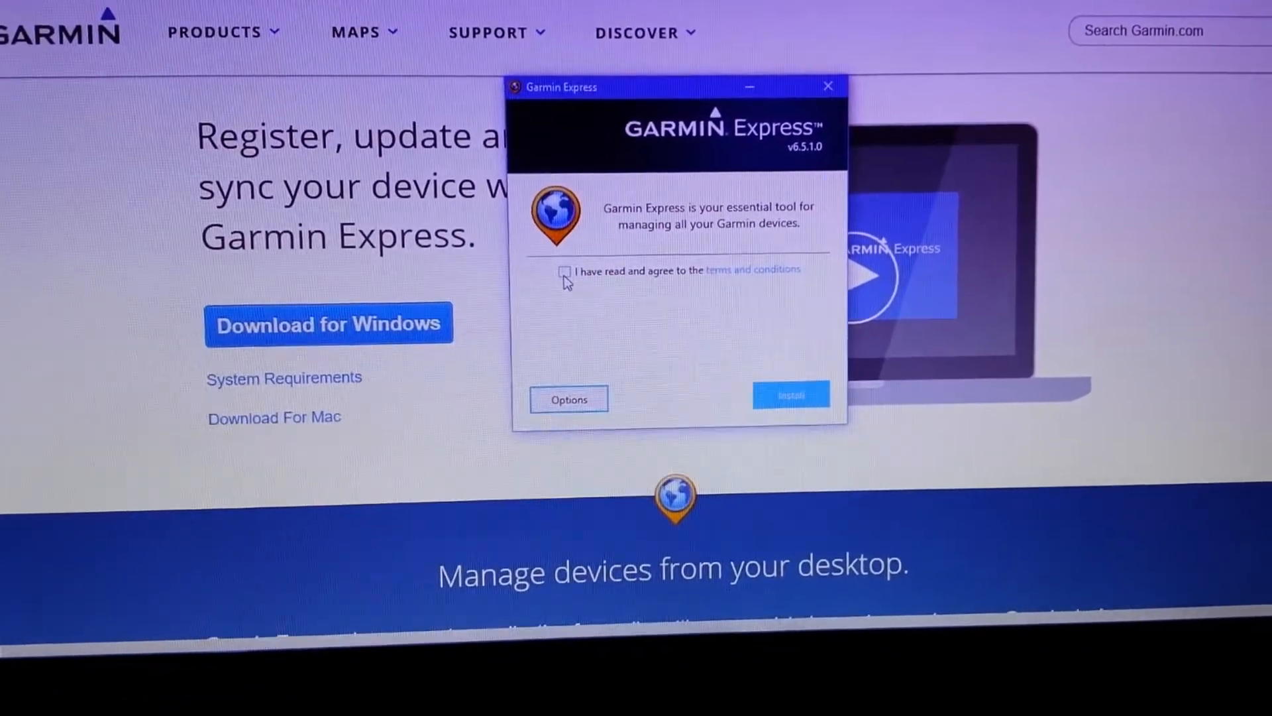
# Agree to the Garmin Express terms and conditions and begin the installation
pyautogui.click(564, 271)
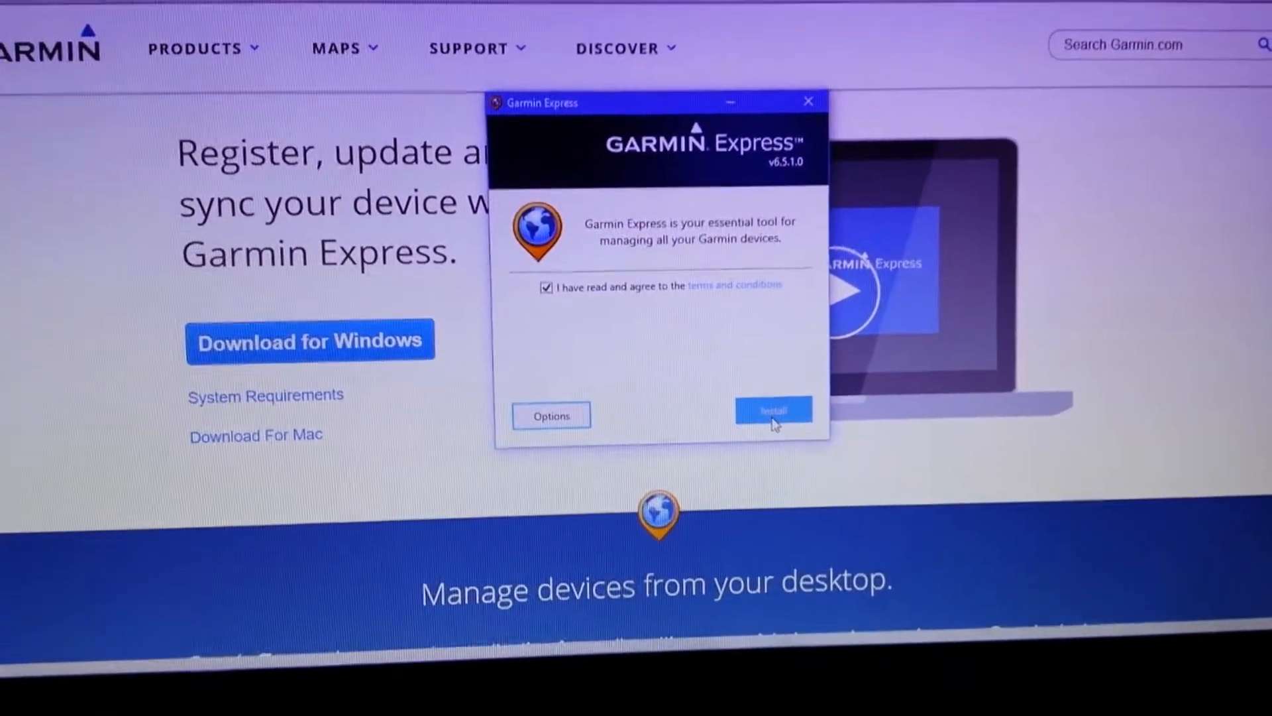
pyautogui.click(771, 415)
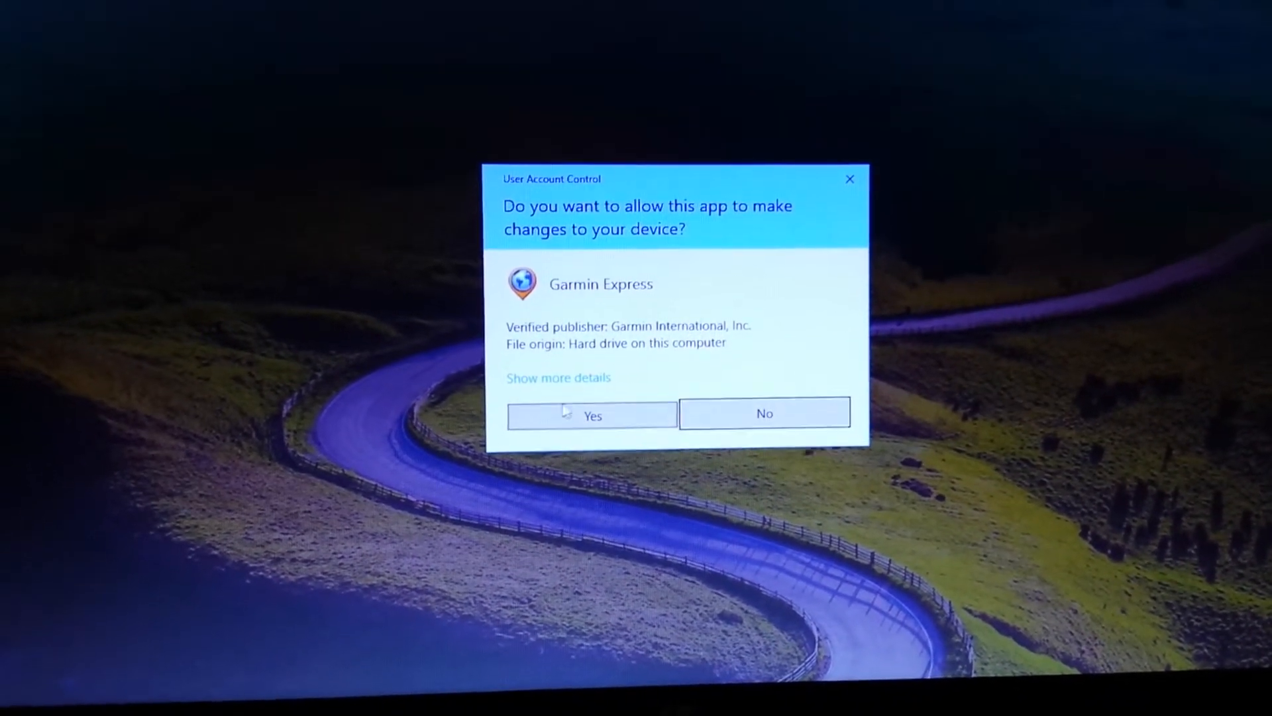
# Grant Windows User Account Control permission so Garmin Express installs successfully
pyautogui.click(592, 414)
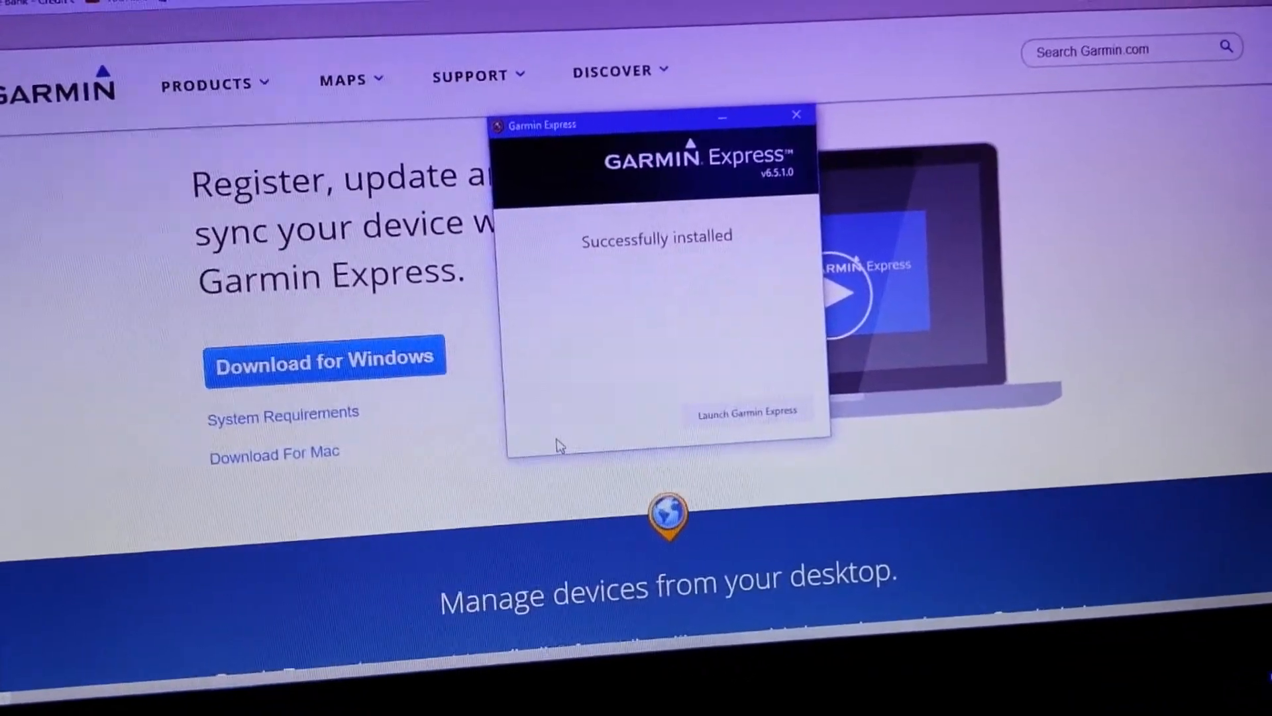
# Launch the newly installed Garmin Express and get past its welcome screen
pyautogui.click(795, 114)
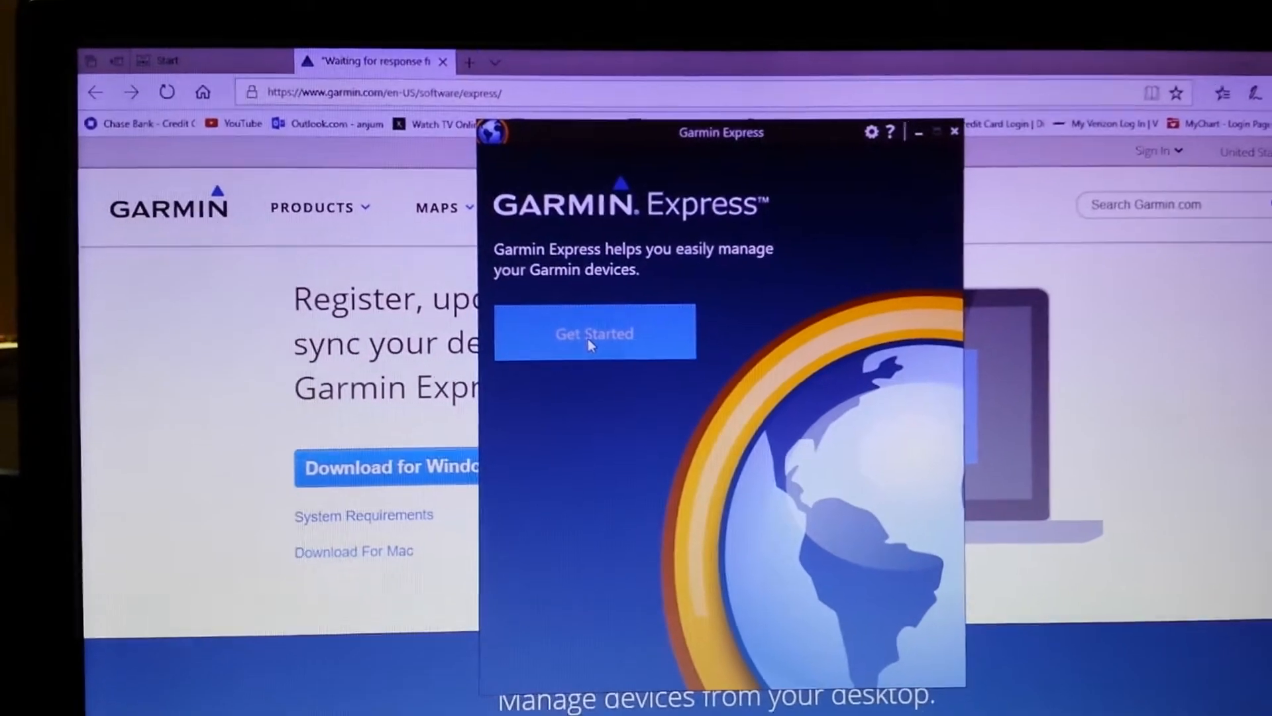
pyautogui.click(595, 333)
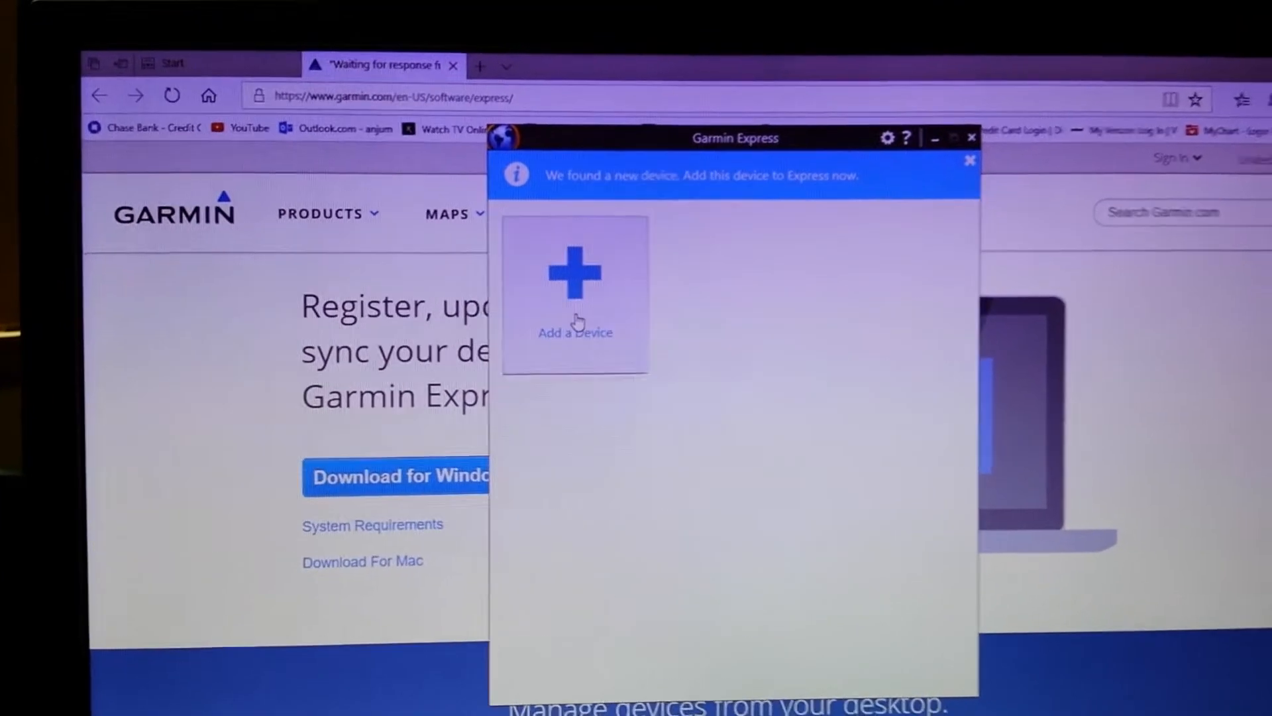
# Search for a new device and add the detected Garmin Drive 51
pyautogui.click(575, 292)
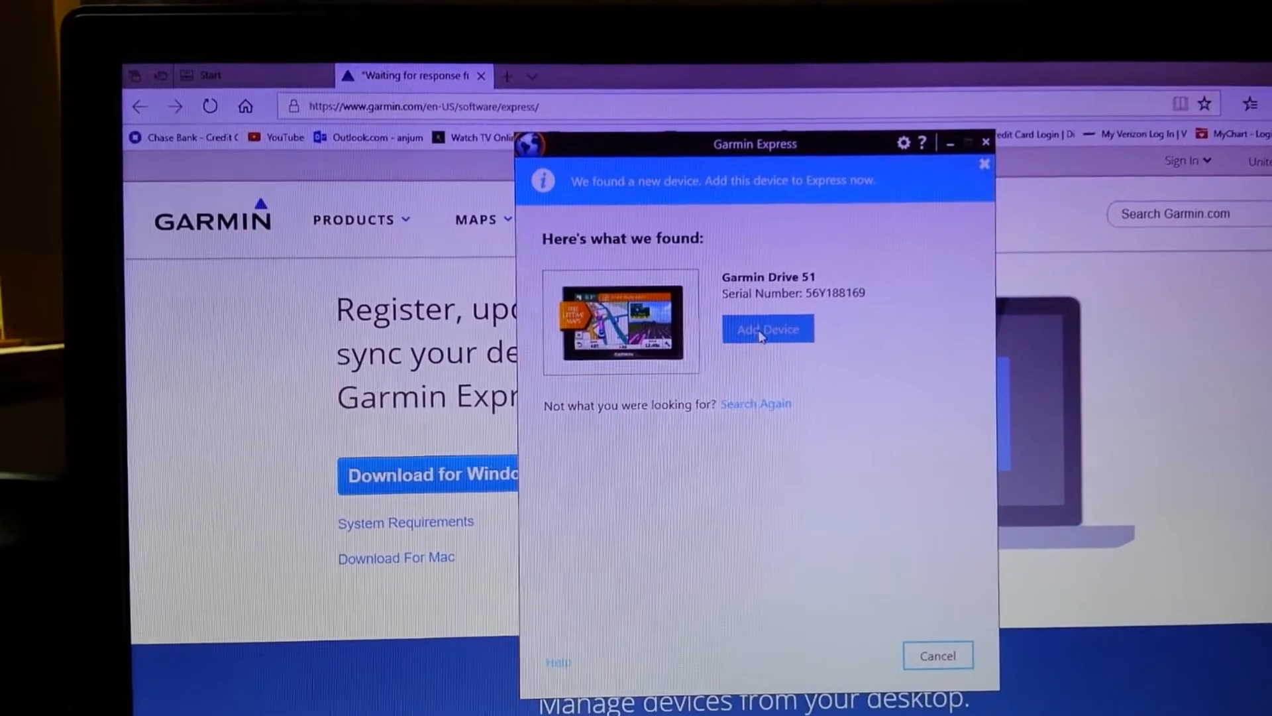
pyautogui.click(766, 329)
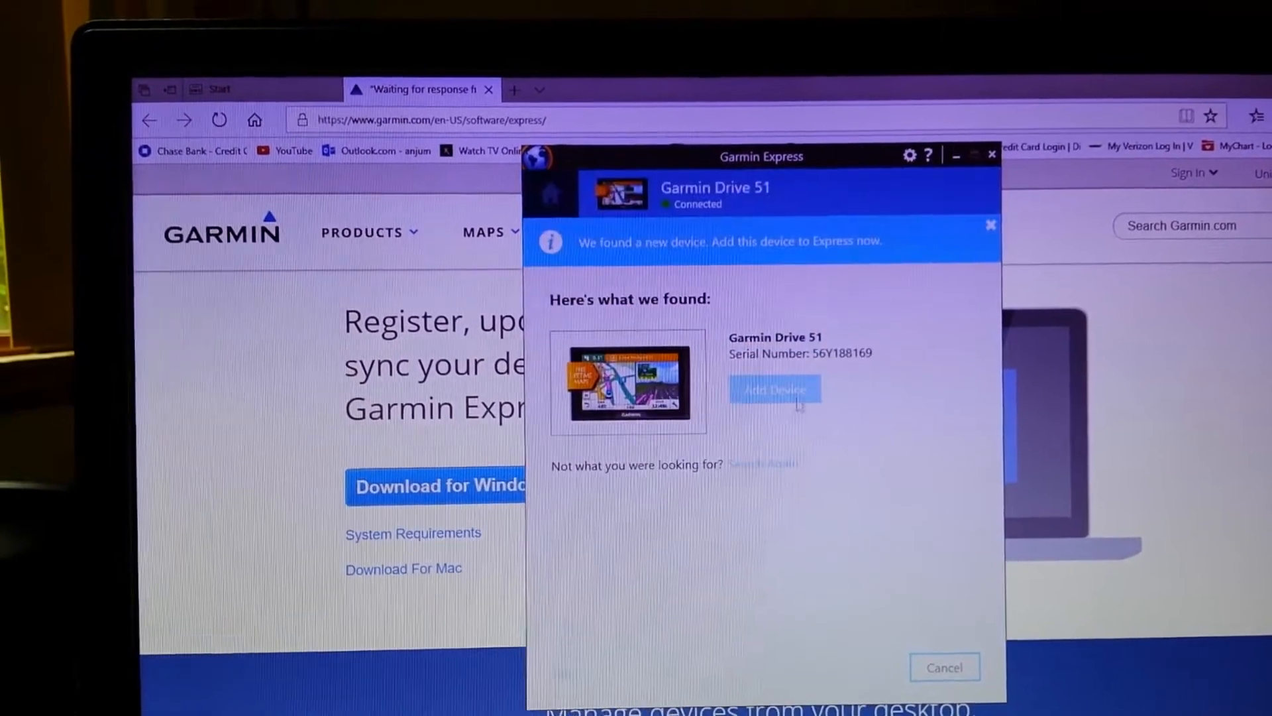
# Submit the Drive 51 product registration and save a custom nickname
pyautogui.click(773, 389)
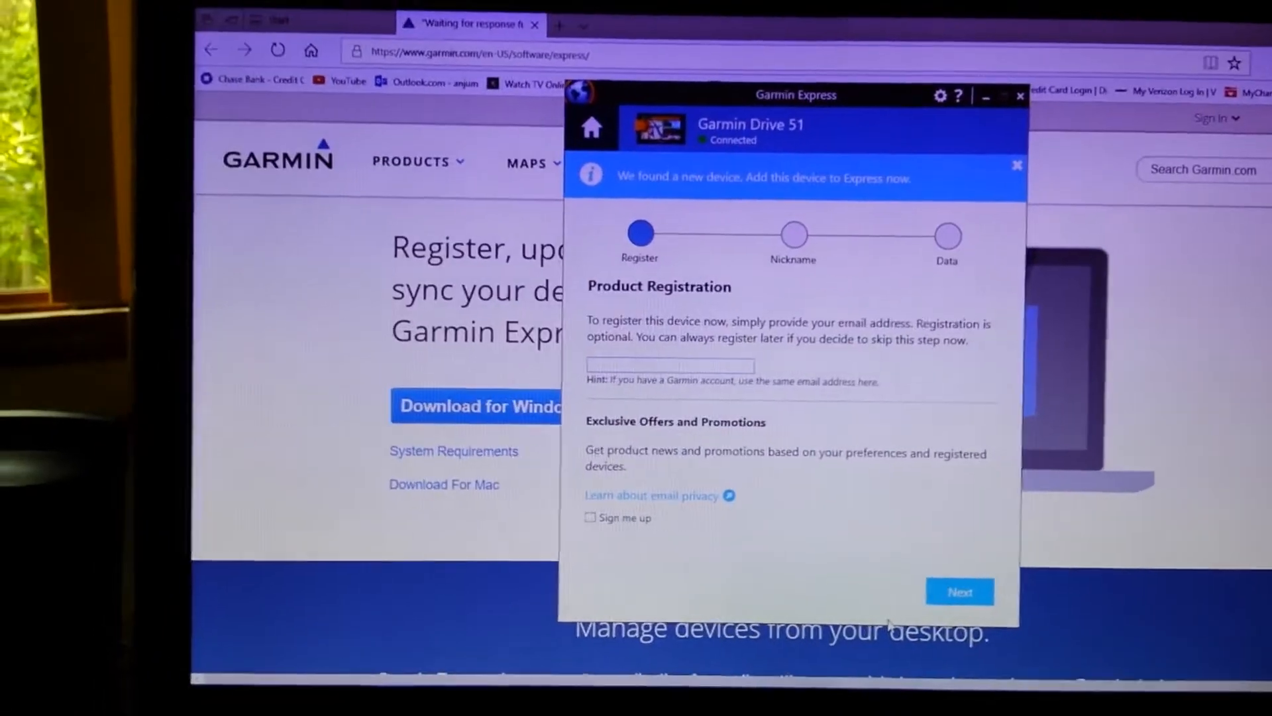
pyautogui.click(958, 590)
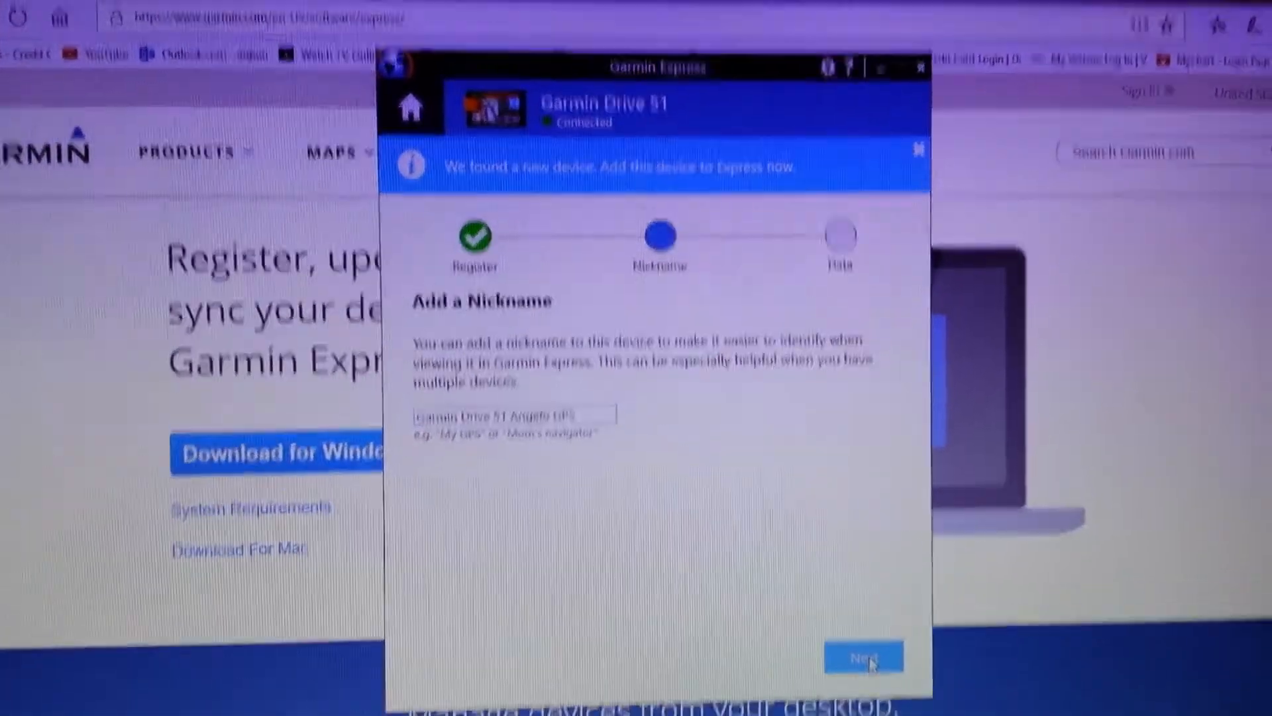
pyautogui.click(862, 656)
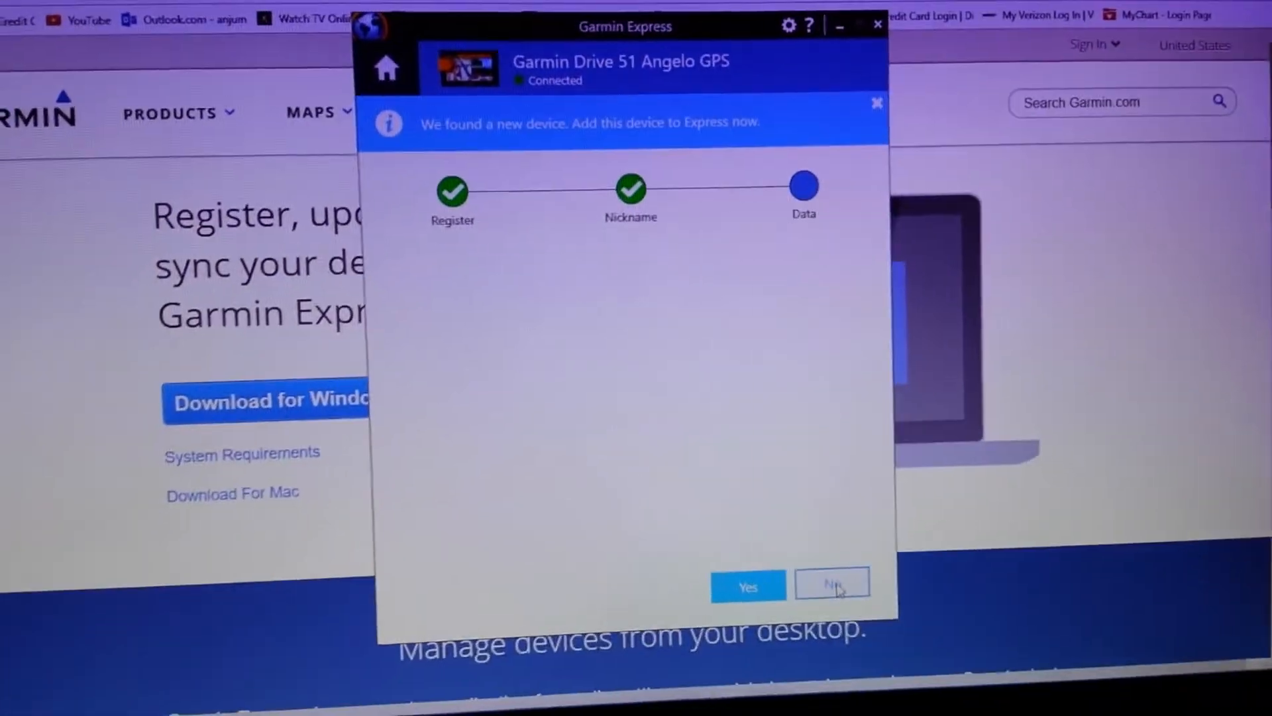
# Refuse sharing the Drive 51's device data with Garmin to complete setup
pyautogui.click(832, 587)
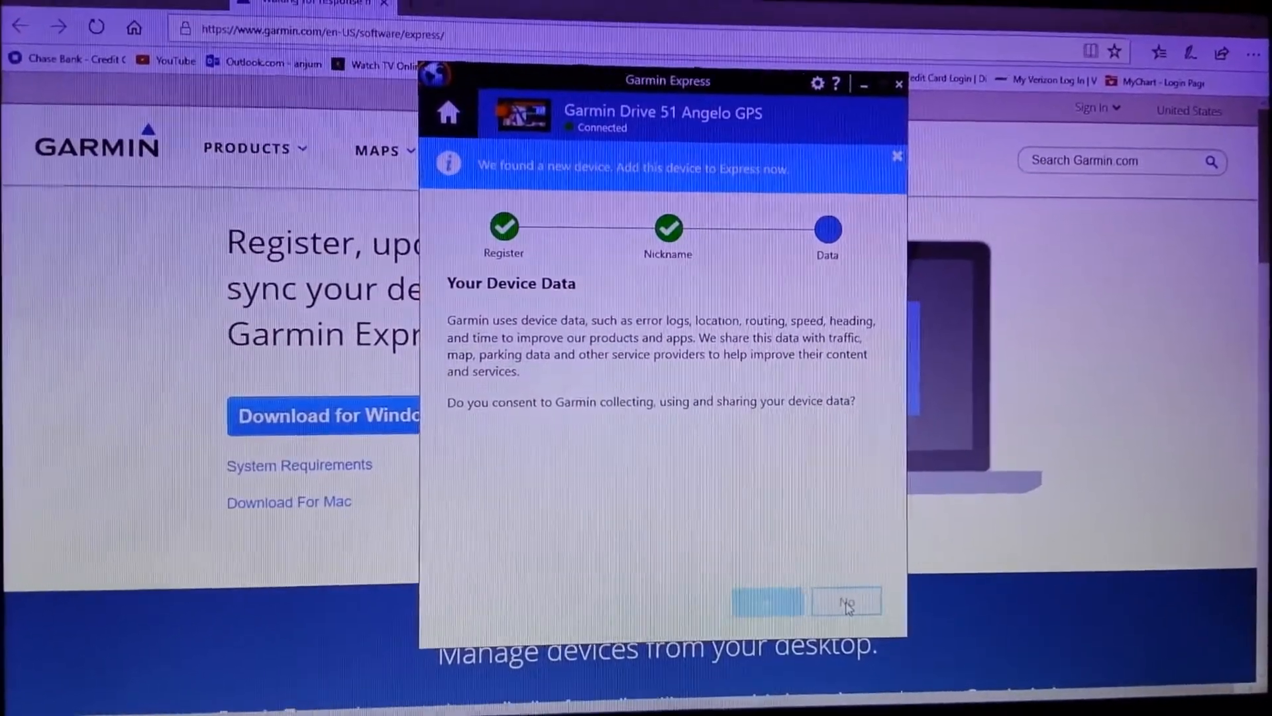
pyautogui.click(845, 603)
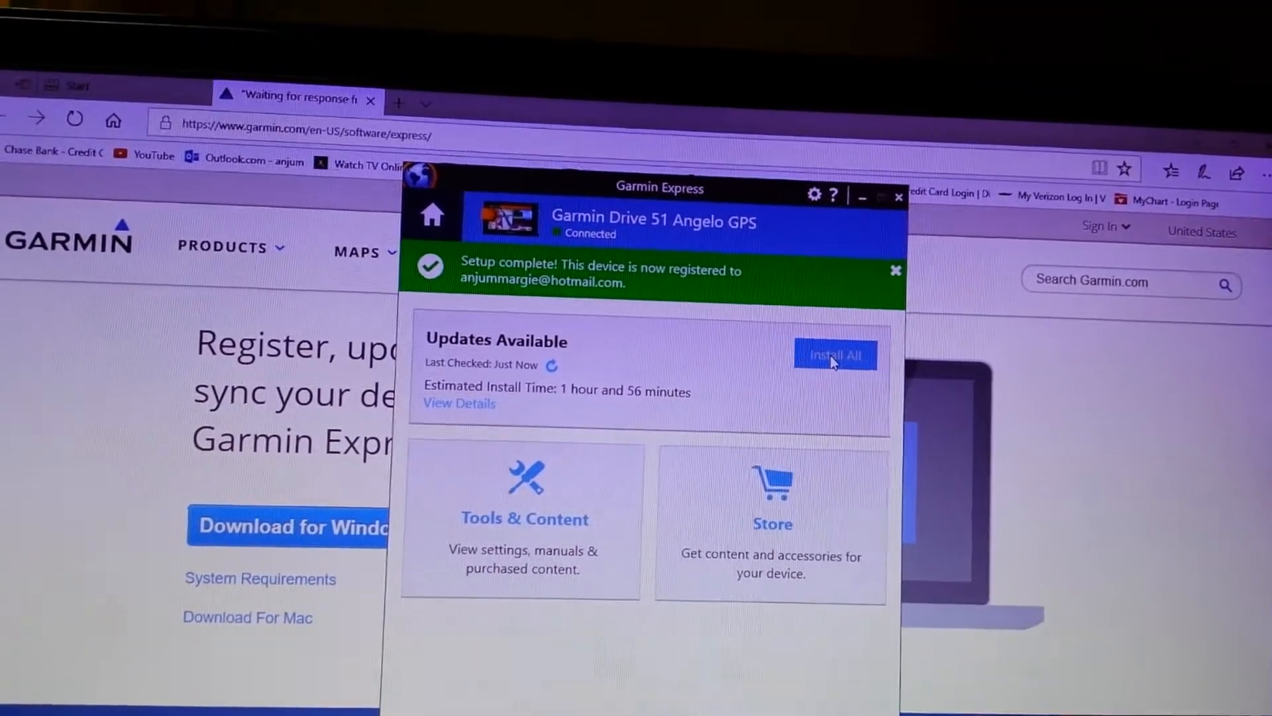
# Install all available Drive 51 updates and acknowledge the Important Notes
pyautogui.click(834, 354)
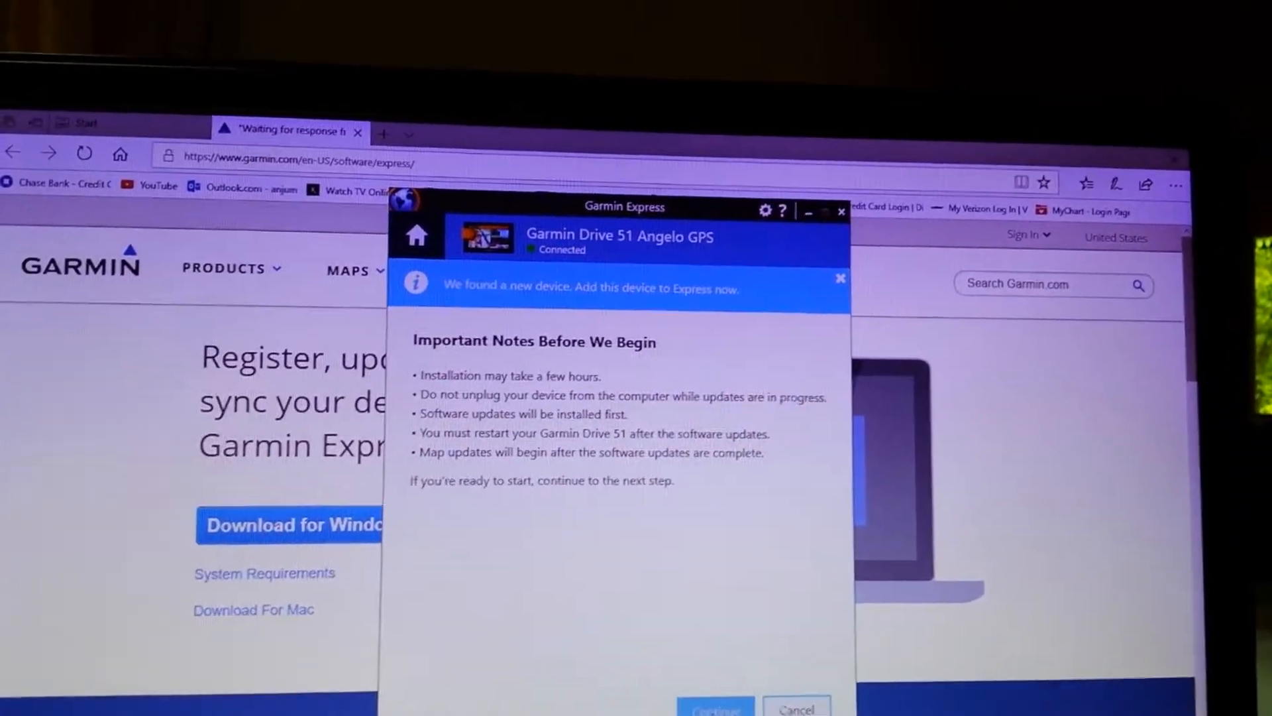
pyautogui.click(715, 707)
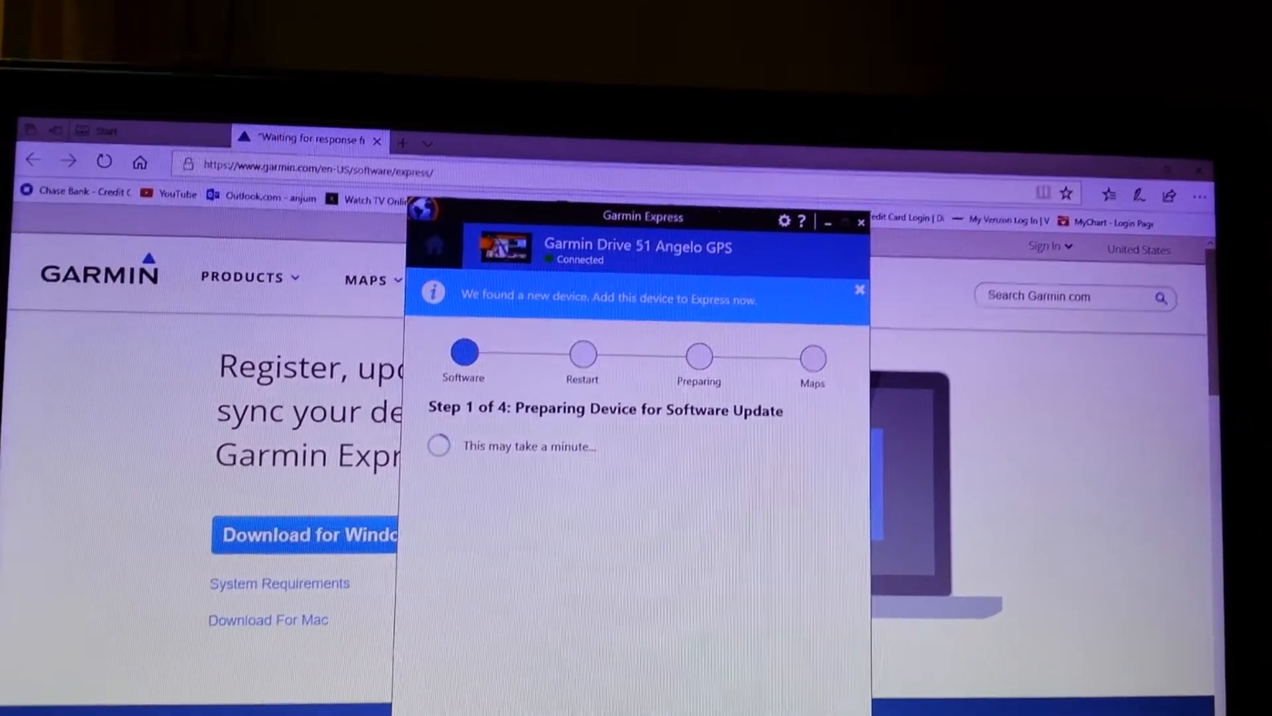